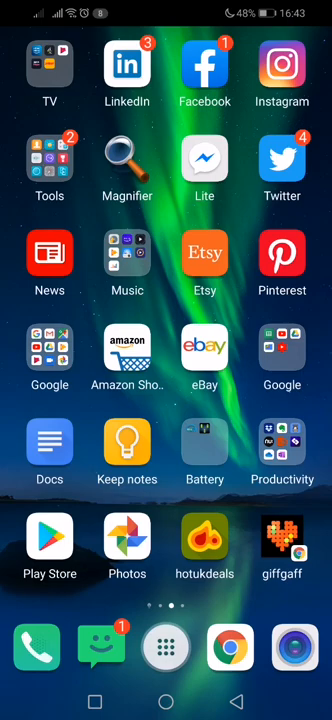
# Launch Scribzee from the home screen's Productivity folder.
pyautogui.click(281, 442)
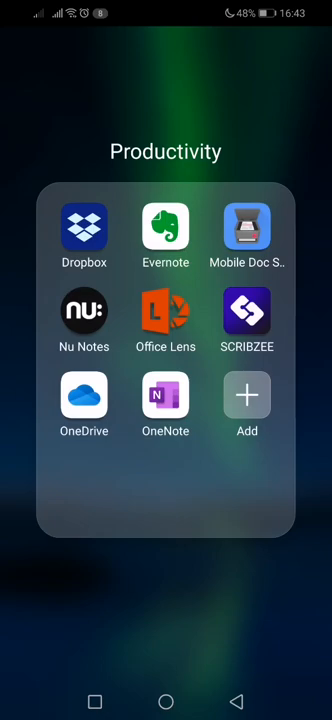
pyautogui.click(247, 312)
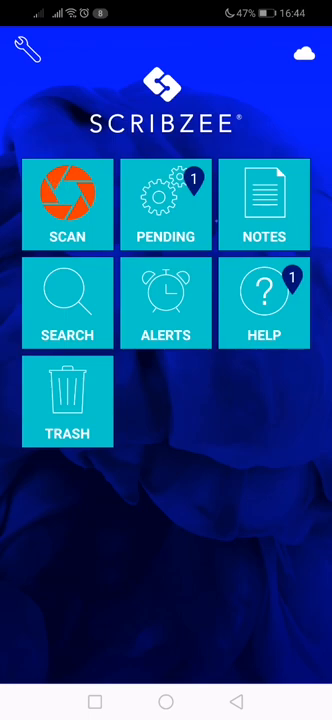
pyautogui.click(67, 204)
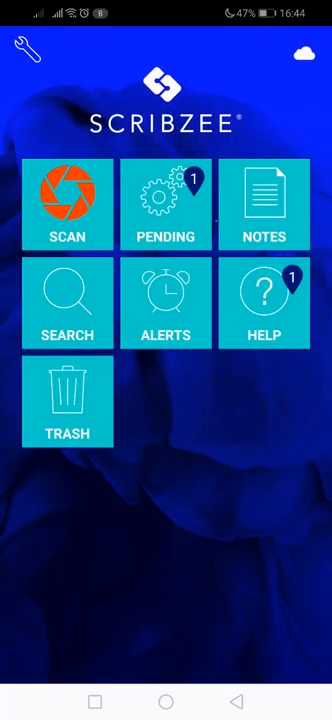
# Open the scanned Oxford Notebook page and file it into a note folder such as INK NOTES.
pyautogui.click(66, 205)
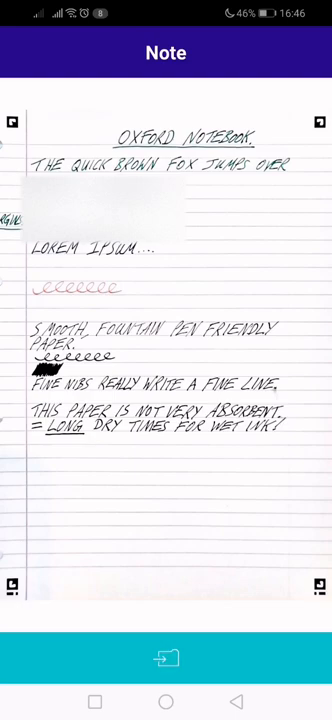
pyautogui.click(166, 658)
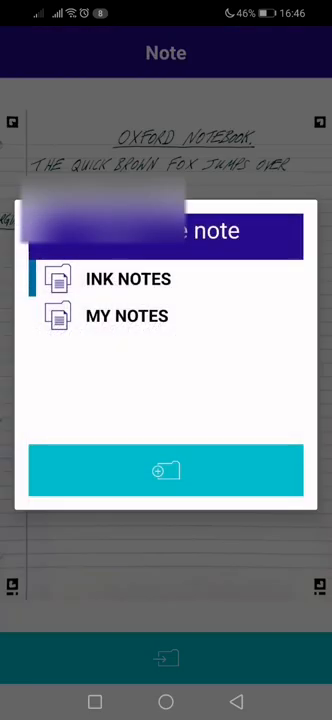
pyautogui.click(128, 279)
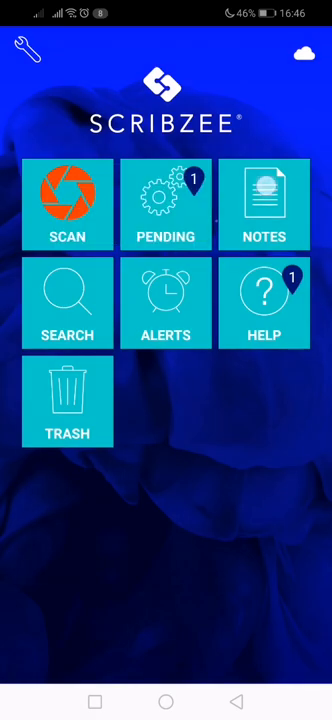
# Browse the saved De Atramentis ink-test note, then exit to the home screen.
pyautogui.click(263, 203)
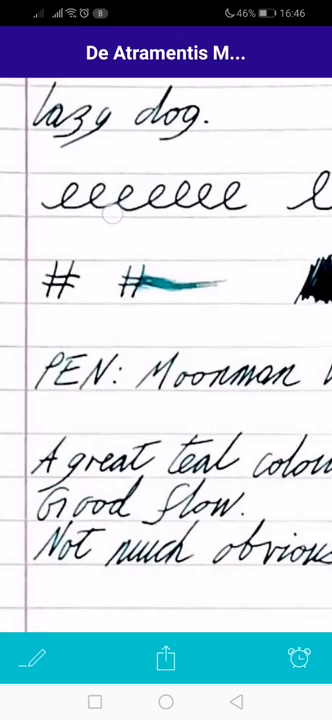
pyautogui.scroll(-3)
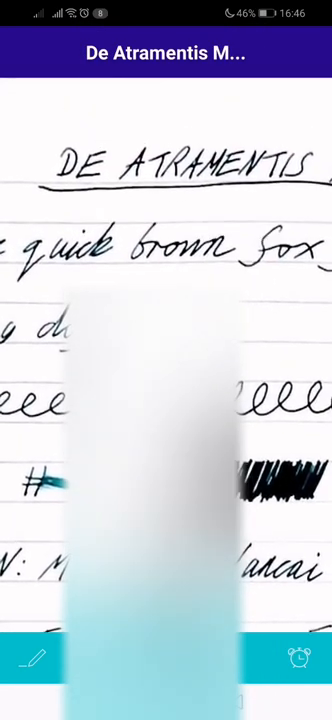
pyautogui.press('back')
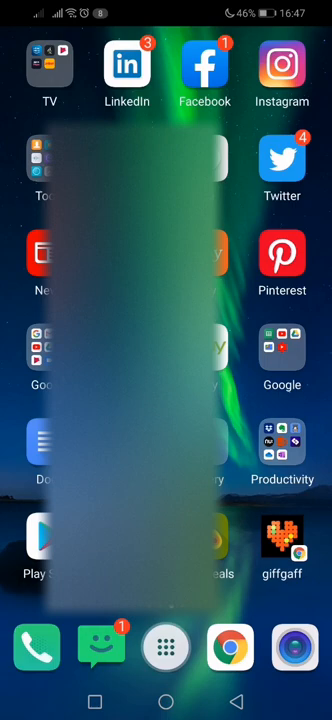
pyautogui.click(282, 460)
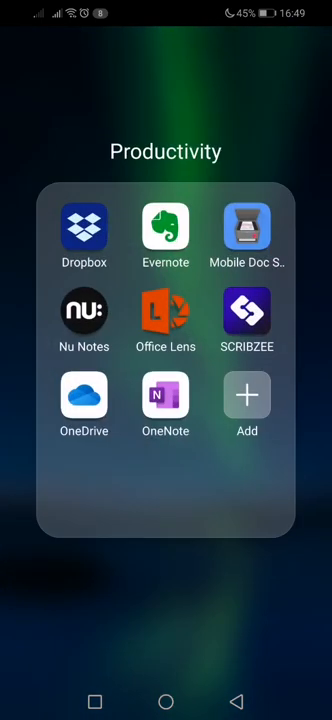
# Launch Nu Notes and start a new note from the camera.
pyautogui.click(84, 311)
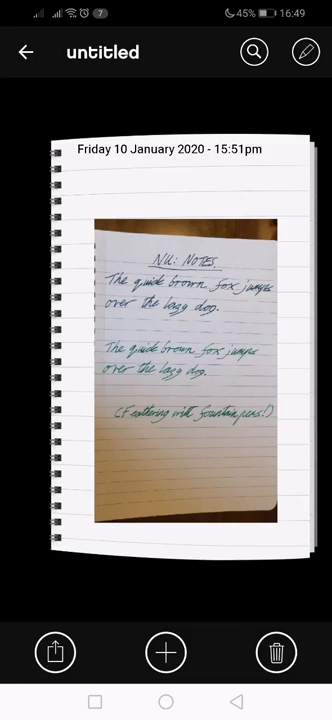
pyautogui.click(165, 652)
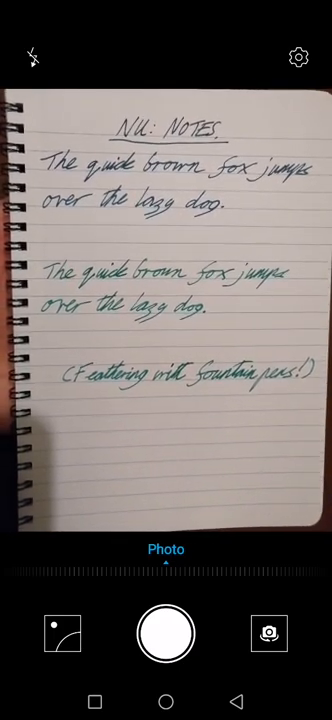
# Photograph the handwritten 'Nu: Notes' page and accept the shot.
pyautogui.click(166, 633)
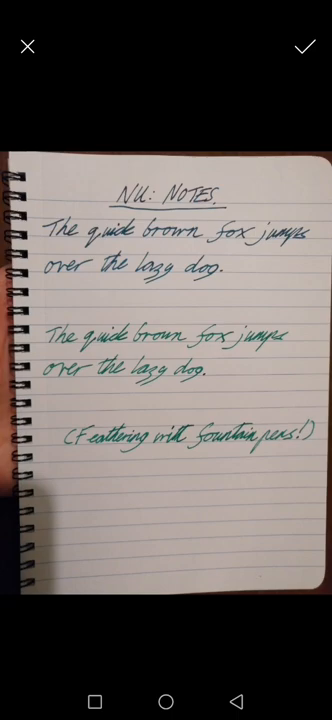
pyautogui.click(306, 48)
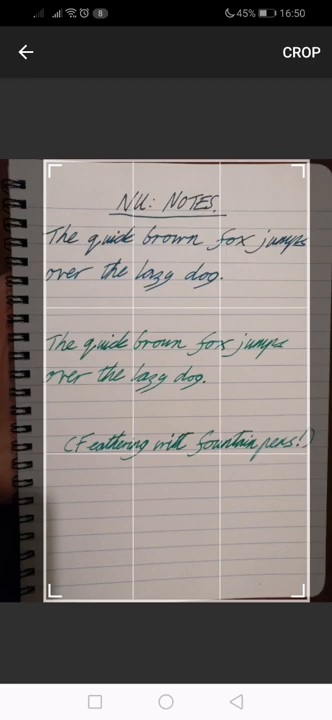
# Crop the page photo and bring up the save nu note prompt.
pyautogui.click(300, 52)
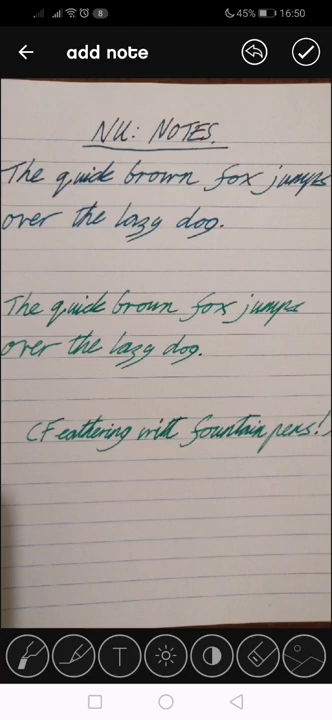
pyautogui.click(305, 52)
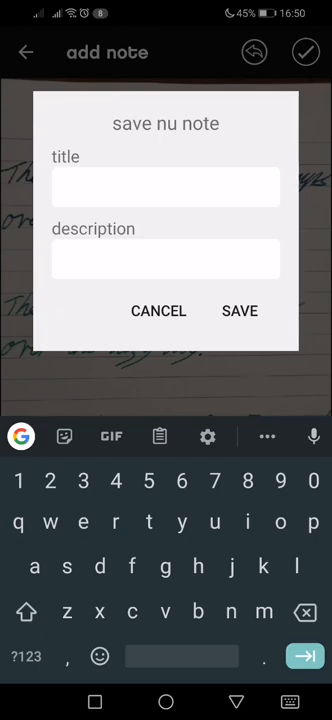
# Save the scanned note with the title '566'.
pyautogui.write('566')
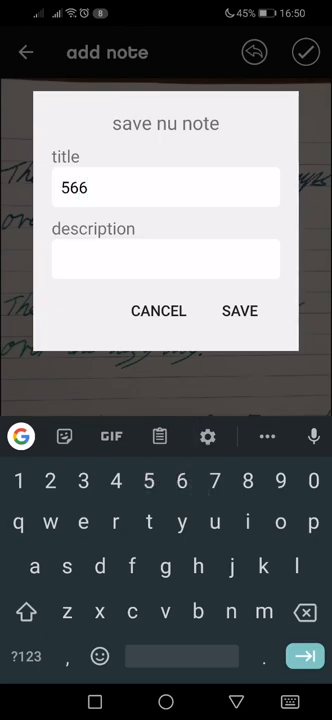
pyautogui.click(240, 310)
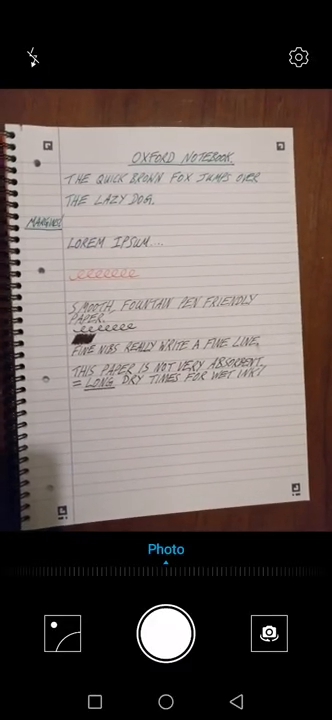
# Capture a photo of the Oxford Notebook page for a new note.
pyautogui.click(165, 632)
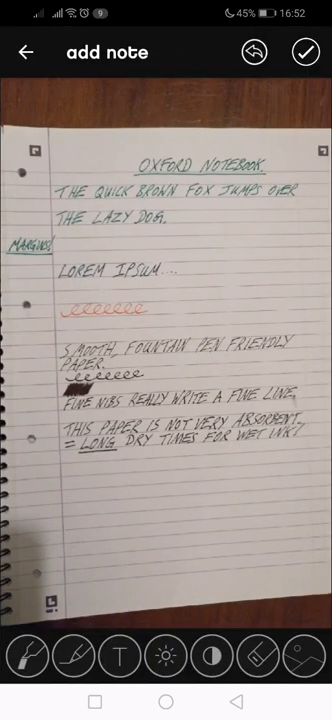
# Bring up the save prompt and enter '5777' as the note title.
pyautogui.click(304, 52)
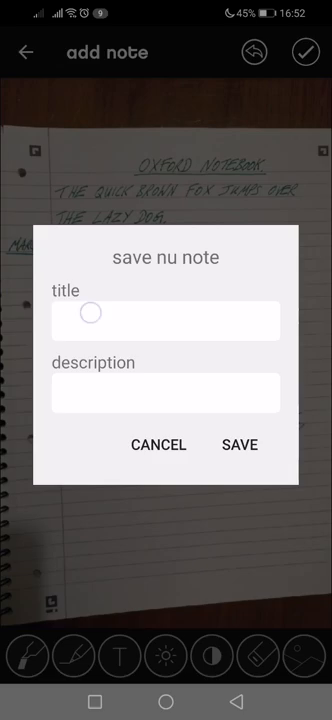
pyautogui.click(166, 319)
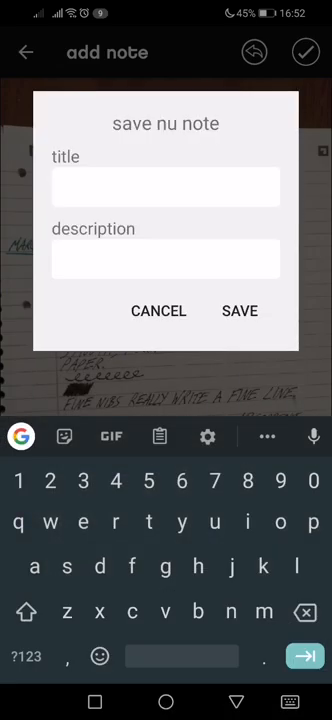
pyautogui.write('5777')
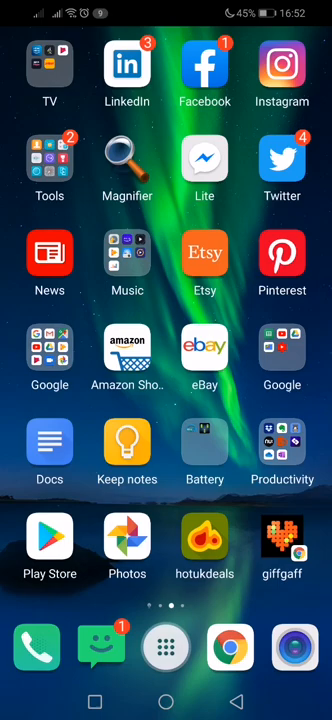
# Open Office Lens, focus, turn flash off, and capture the Oxford Notebook page.
pyautogui.click(281, 450)
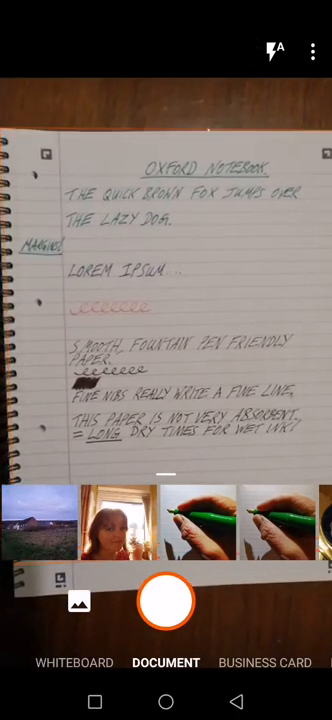
pyautogui.click(275, 50)
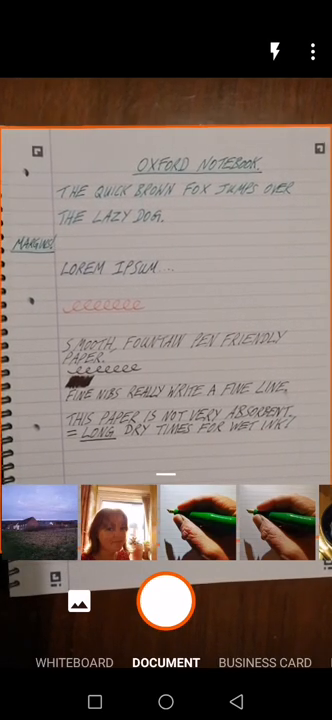
pyautogui.click(275, 51)
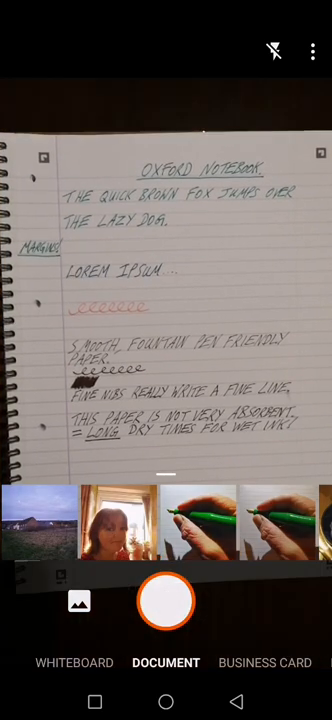
pyautogui.click(166, 600)
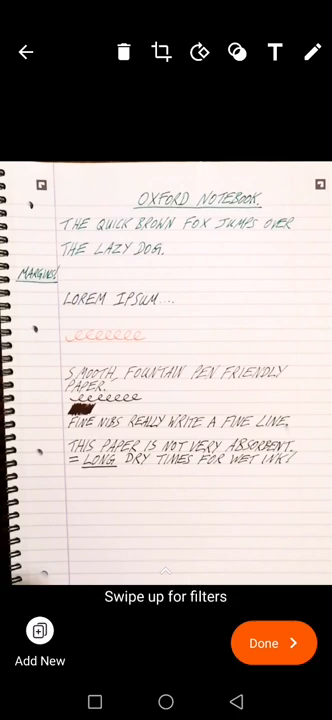
# Finish the Oxford Notebook page scan to reach the dated save screen for Gallery and OneNote.
pyautogui.click(273, 643)
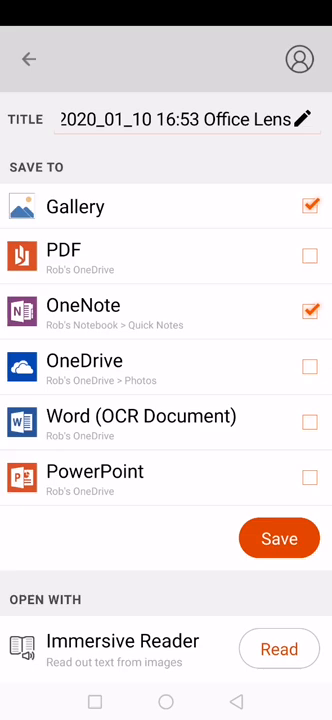
# Save the Oxford Notebook scan to Gallery and OneNote, then reopen the Productivity folder.
pyautogui.click(279, 538)
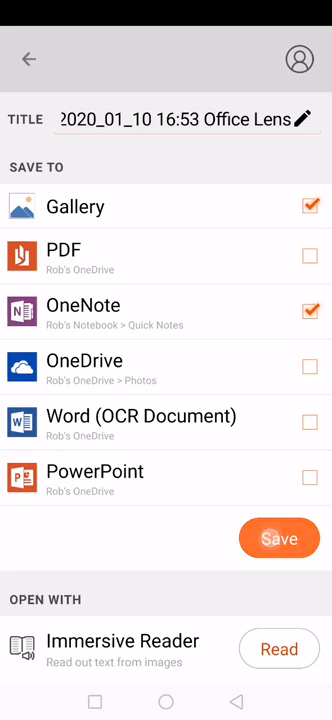
pyautogui.click(279, 538)
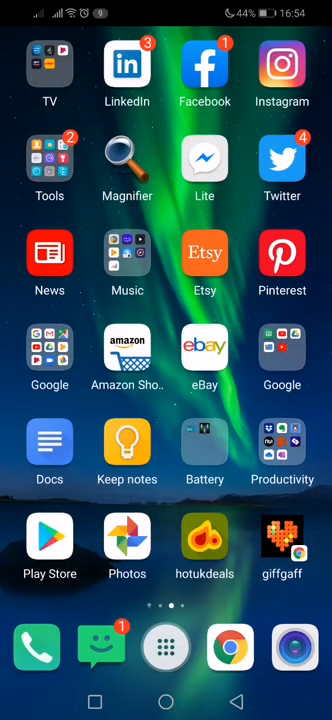
pyautogui.click(282, 442)
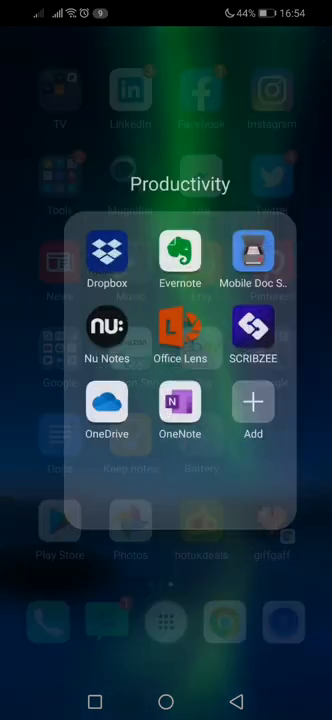
# Launch Office Lens, capture the 'Nu: Notes' quick brown fox page, and start discarding it.
pyautogui.click(180, 335)
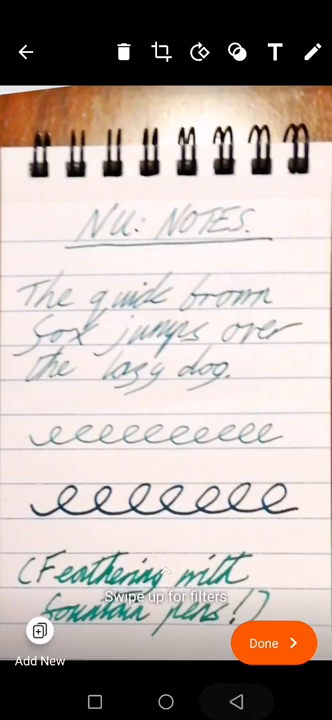
pyautogui.click(27, 51)
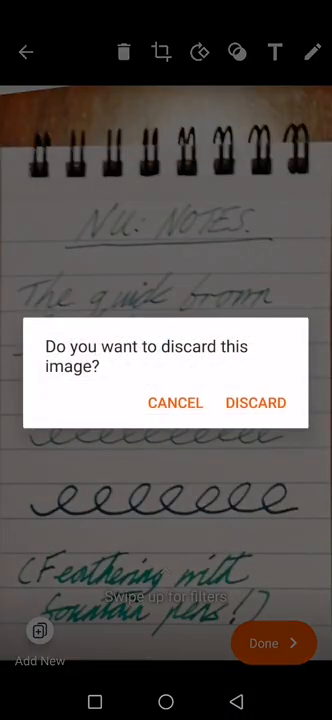
# Discard the first Nu: Notes capture, retake the page, and save it to Gallery and OneNote.
pyautogui.click(256, 402)
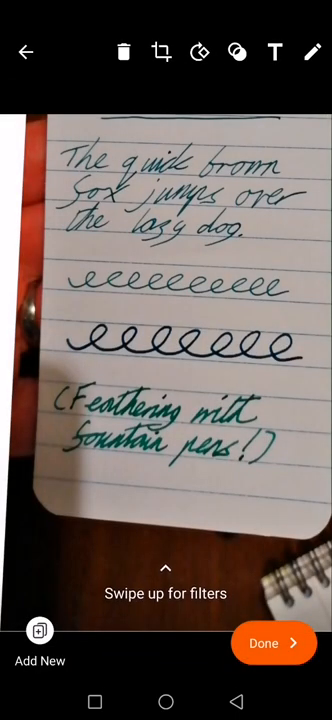
pyautogui.click(272, 643)
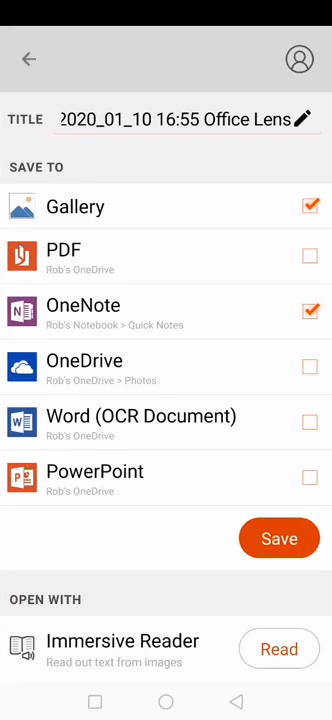
pyautogui.click(279, 538)
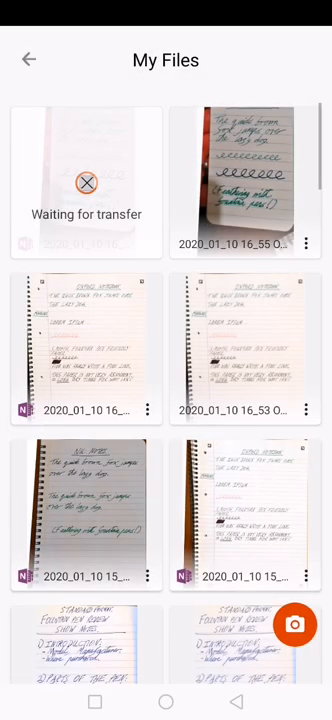
pyautogui.click(247, 355)
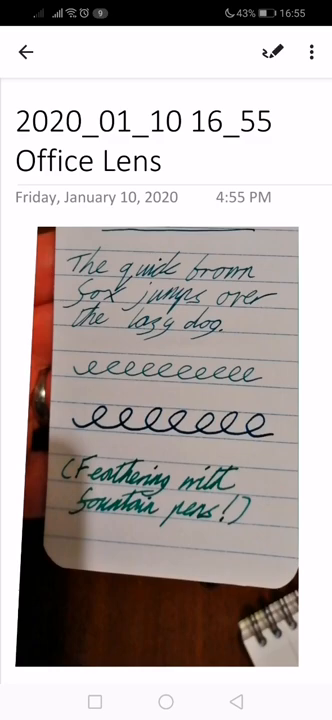
# Return to Unfiled Notes showing the 16_55 Office Lens page, then exit to the Productivity folder.
pyautogui.click(24, 50)
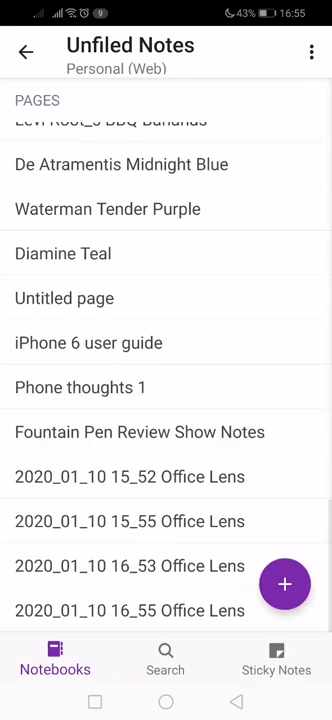
pyautogui.click(25, 51)
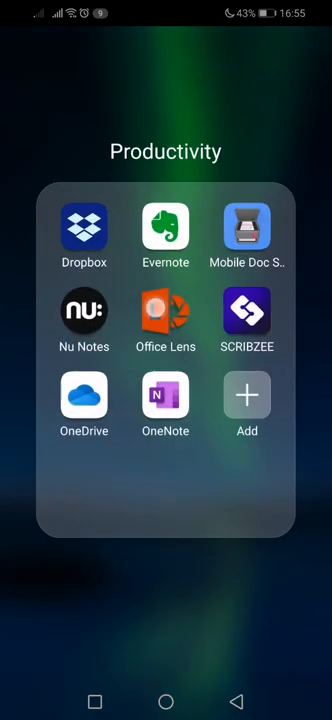
# Capture the 'Nu: Notes' handwriting page at 16:56 and save it to Gallery and OneNote.
pyautogui.click(165, 310)
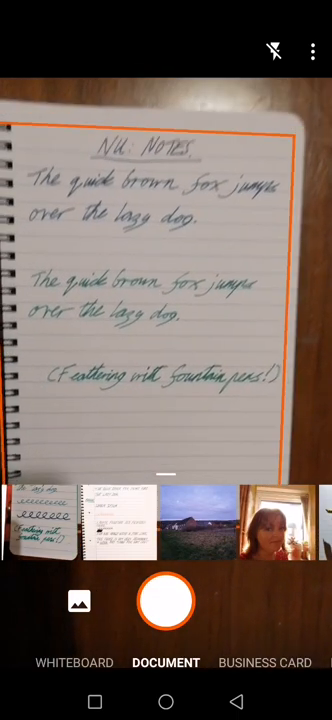
pyautogui.click(166, 601)
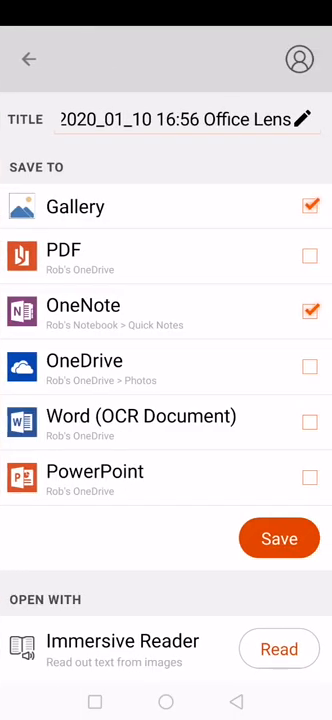
pyautogui.click(278, 538)
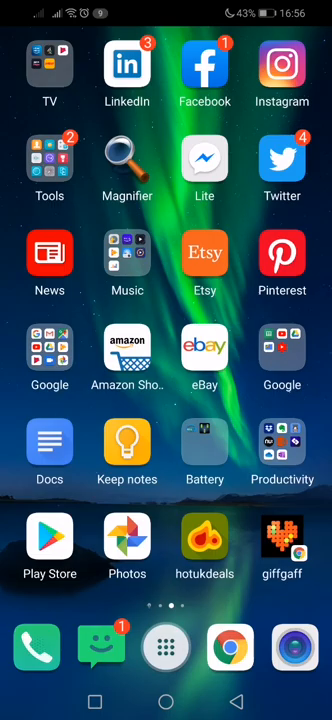
# View today's scanned notebook pages in Google Photos, then reopen the Productivity folder.
pyautogui.click(281, 445)
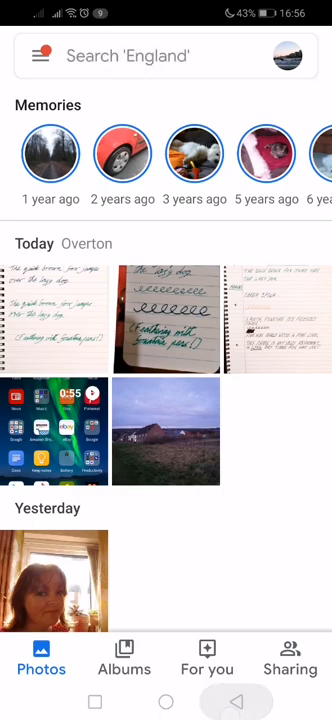
pyautogui.press('home')
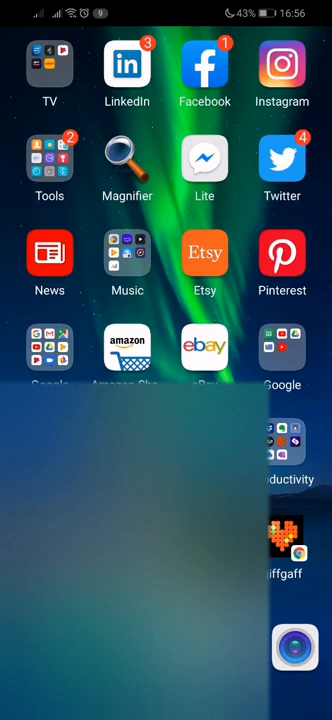
pyautogui.click(285, 450)
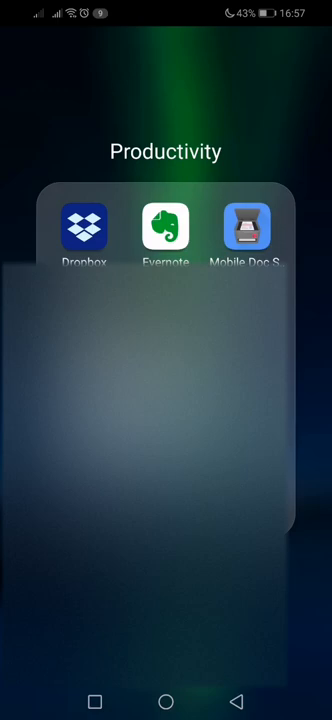
# Browse Dropbox's top-level folders (Apps, Camera Uploads, Ink Notes), then return to the Productivity folder.
pyautogui.click(82, 225)
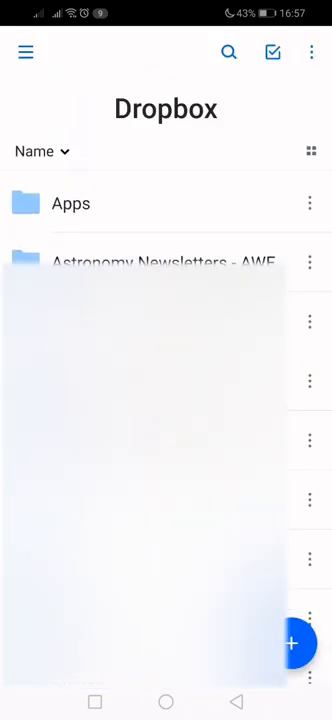
pyautogui.scroll(-3)
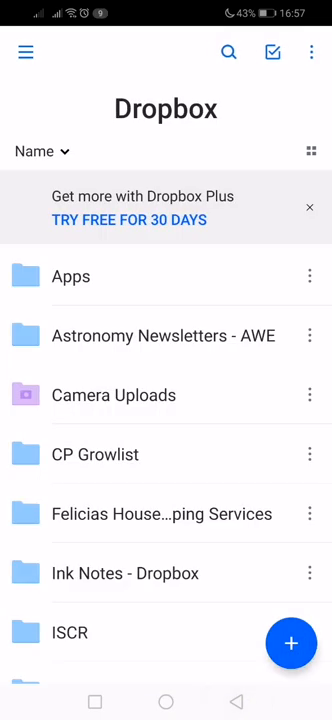
pyautogui.click(291, 643)
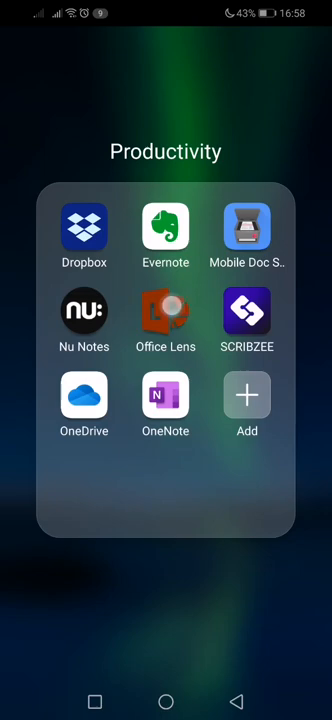
pyautogui.click(165, 313)
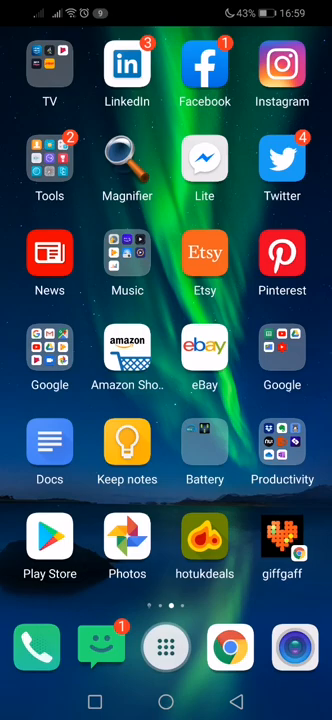
pyautogui.click(282, 360)
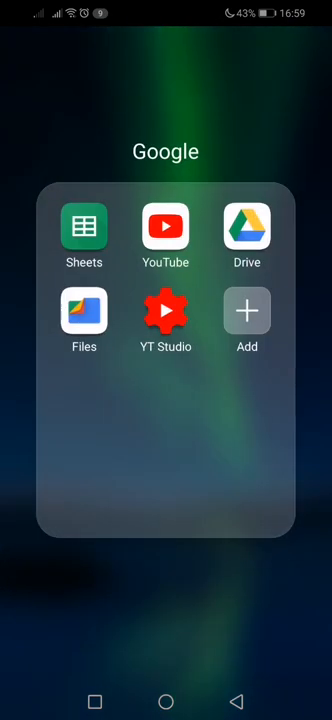
pyautogui.click(166, 450)
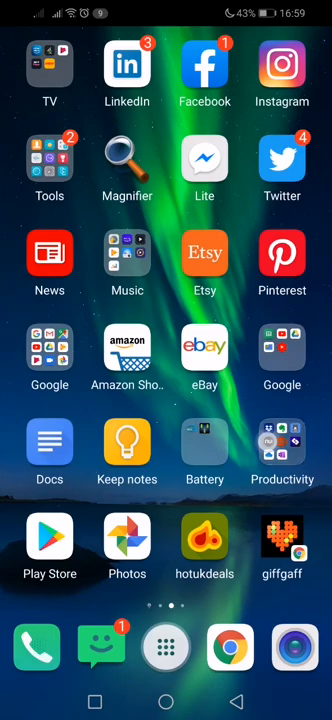
pyautogui.click(282, 450)
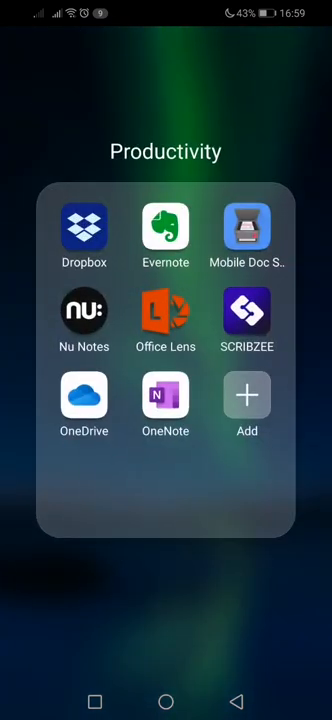